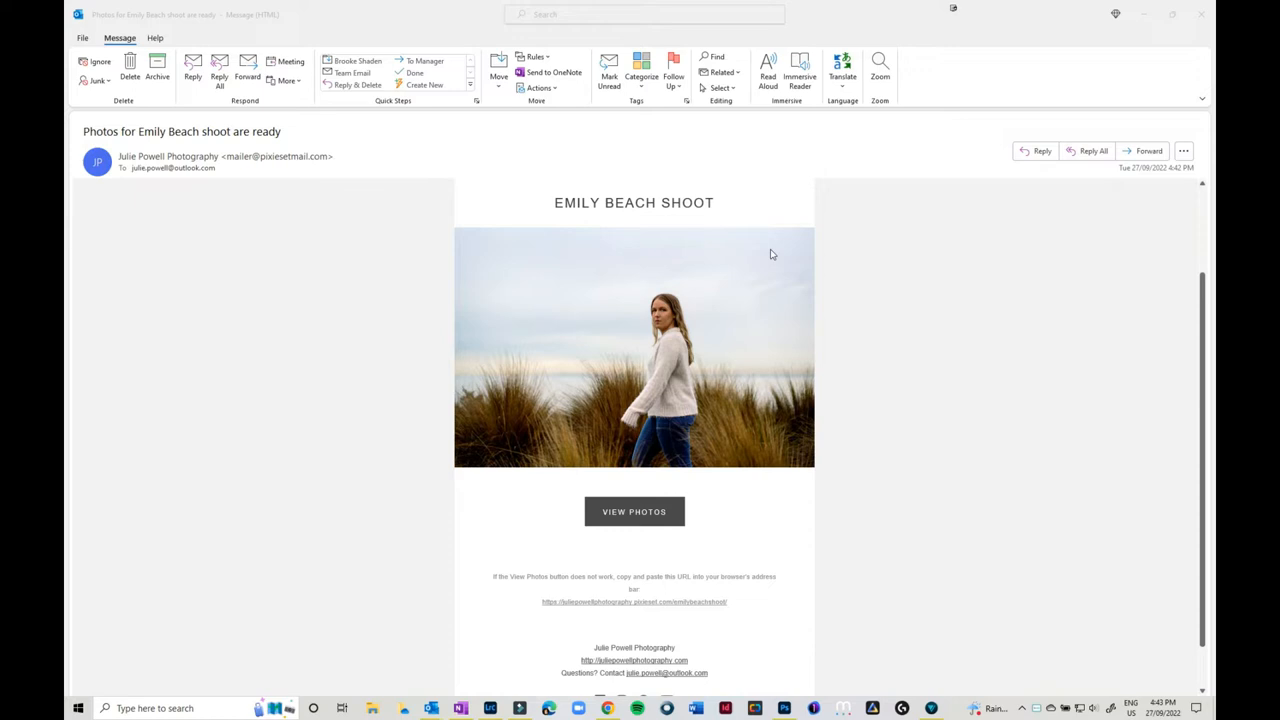
{"action": "mouse_move", "coordinate": [795, 538]}
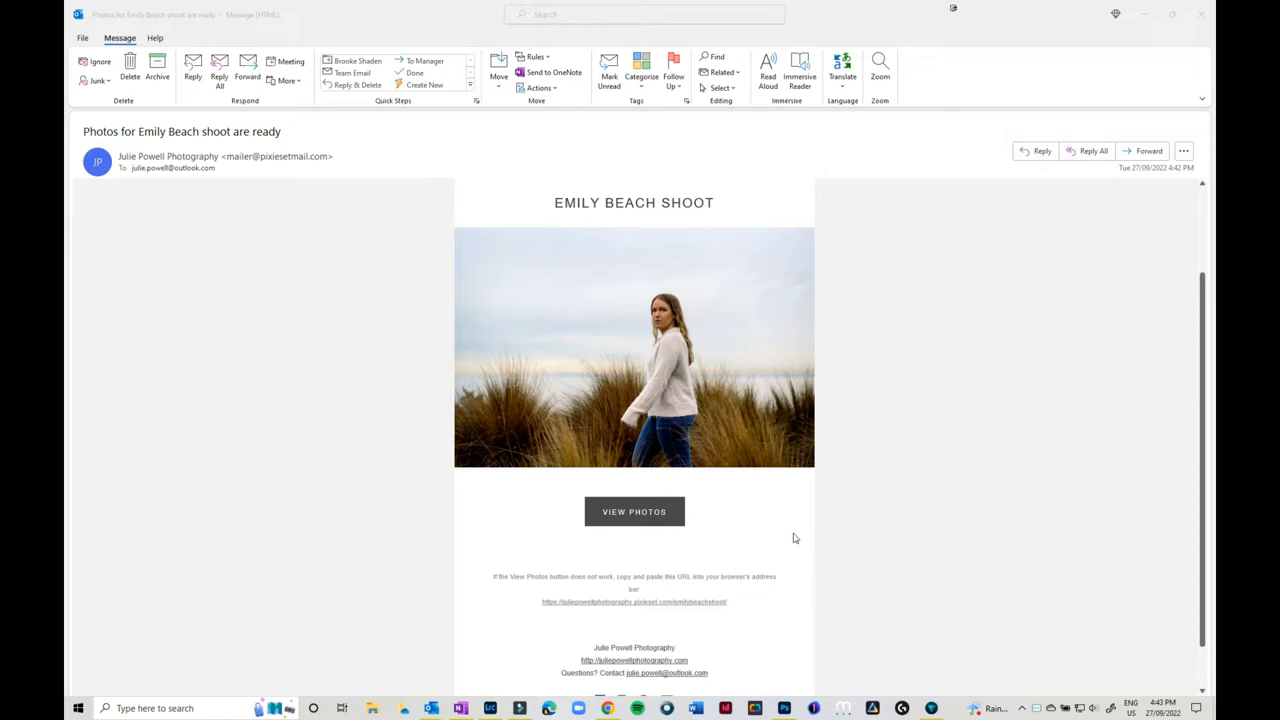
Open the Emily Beach Shoot gallery from the email link and browse its photo thumbnails.
{"action": "scroll", "scroll_direction": "down", "scroll_amount": 3}
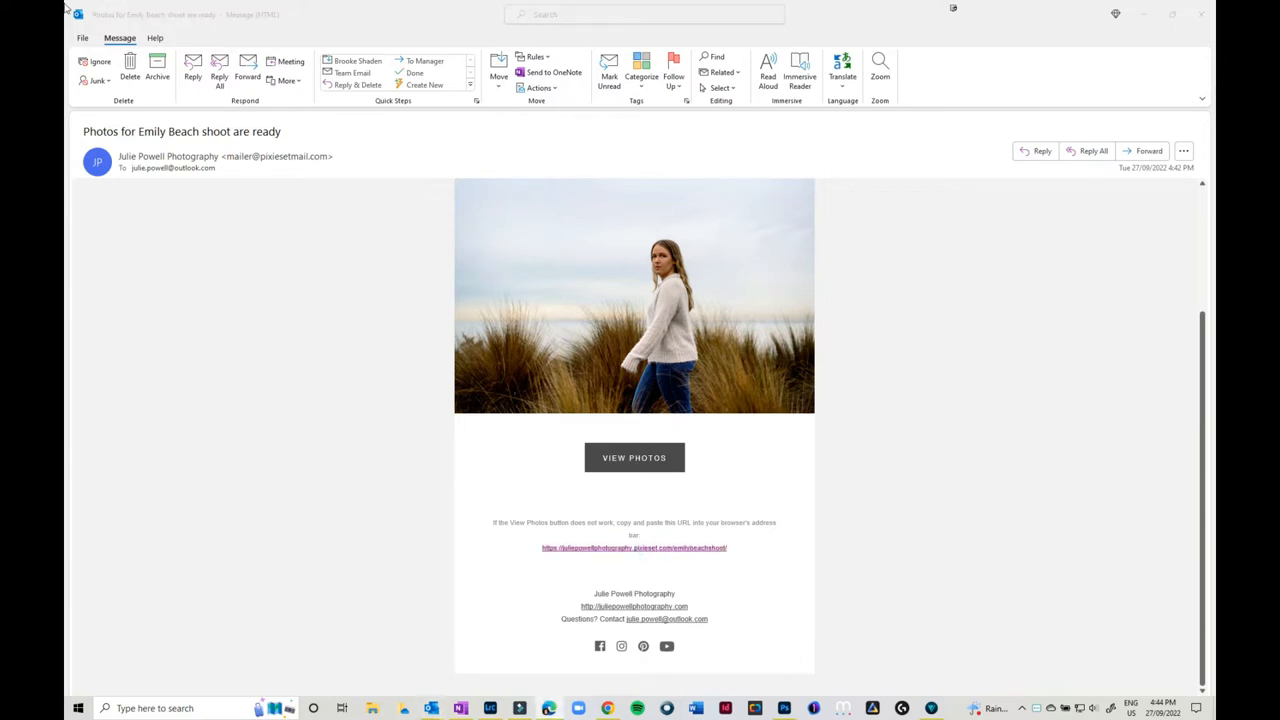
{"action": "left_click", "coordinate": [634, 457]}
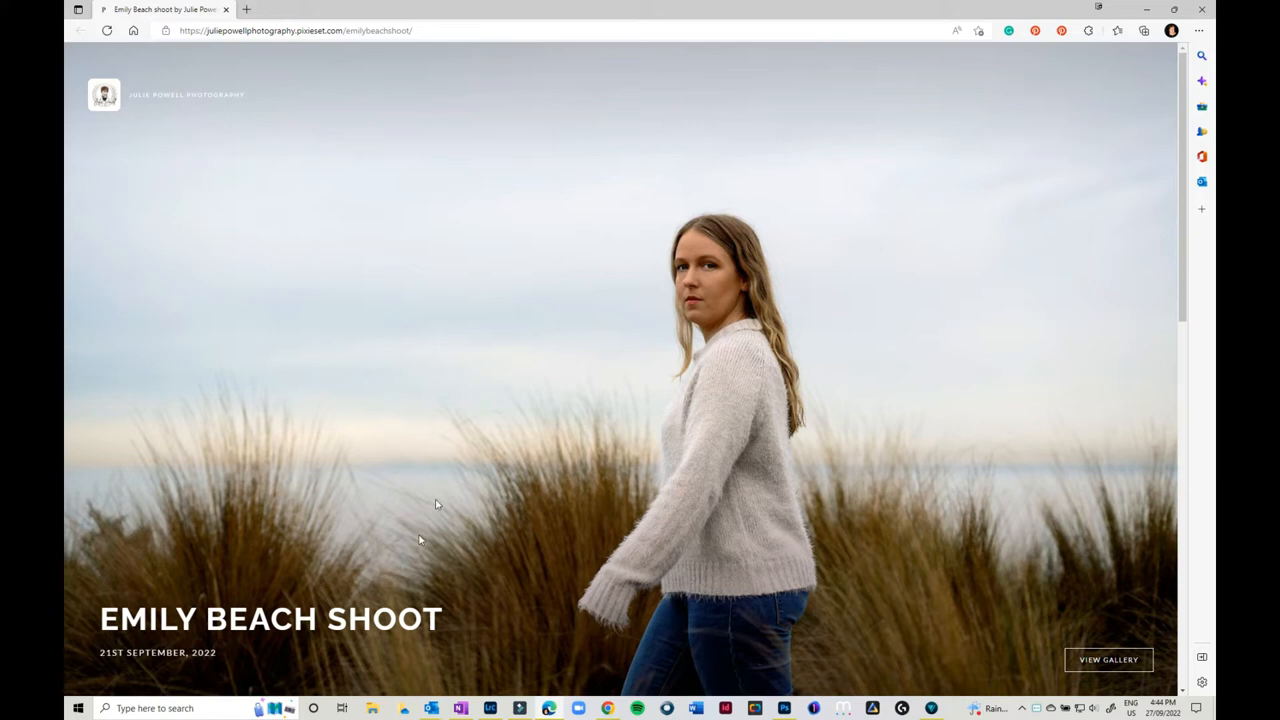
{"action": "mouse_move", "coordinate": [295, 566]}
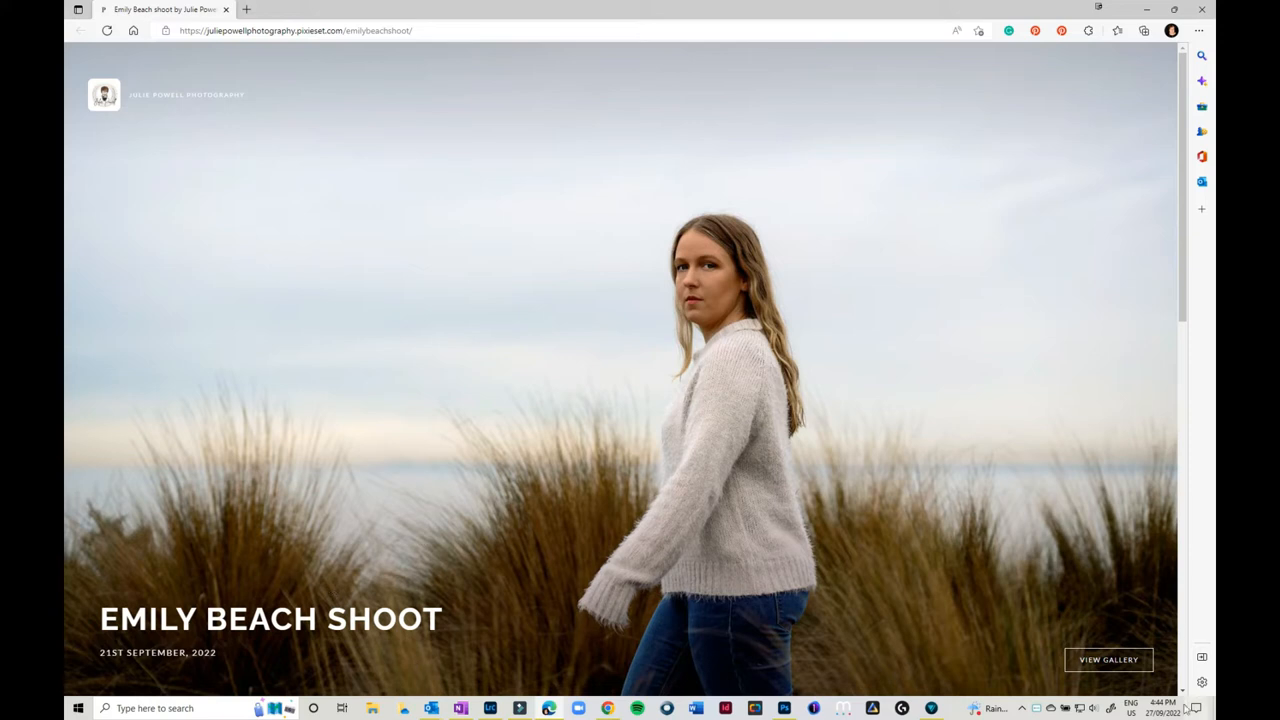
{"action": "left_click", "coordinate": [1108, 659]}
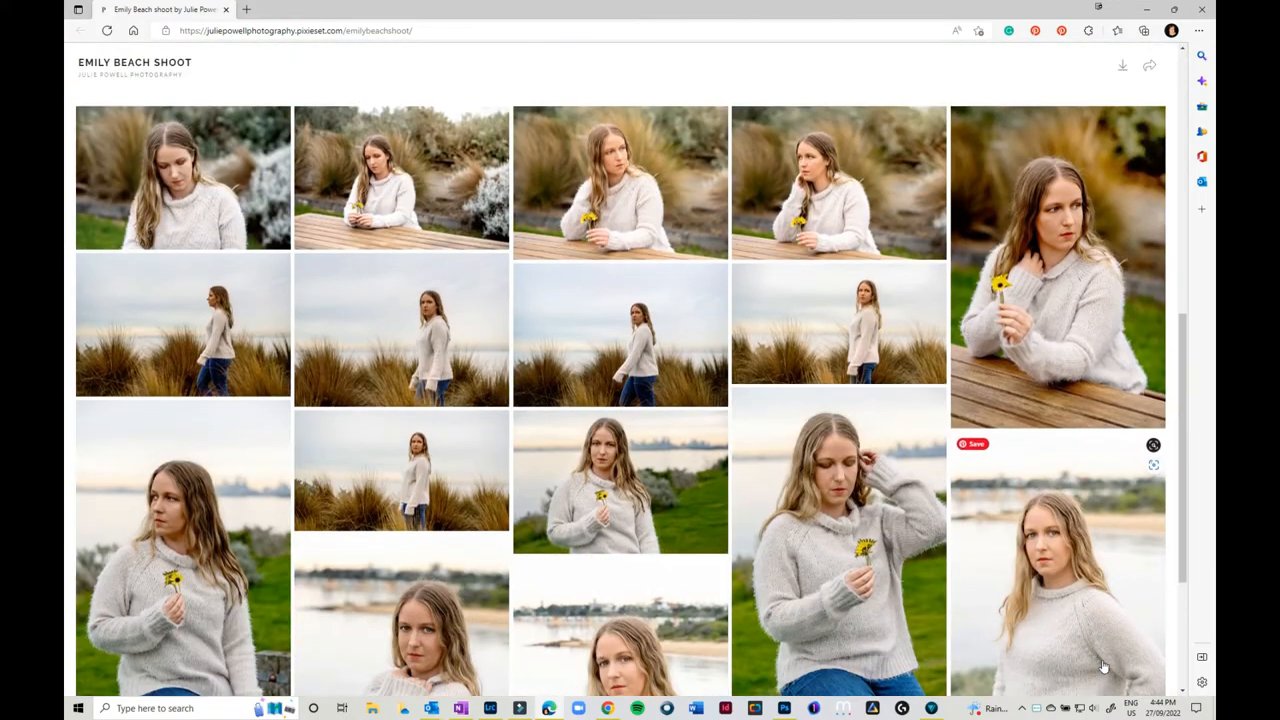
{"action": "scroll", "scroll_direction": "down", "scroll_amount": 3}
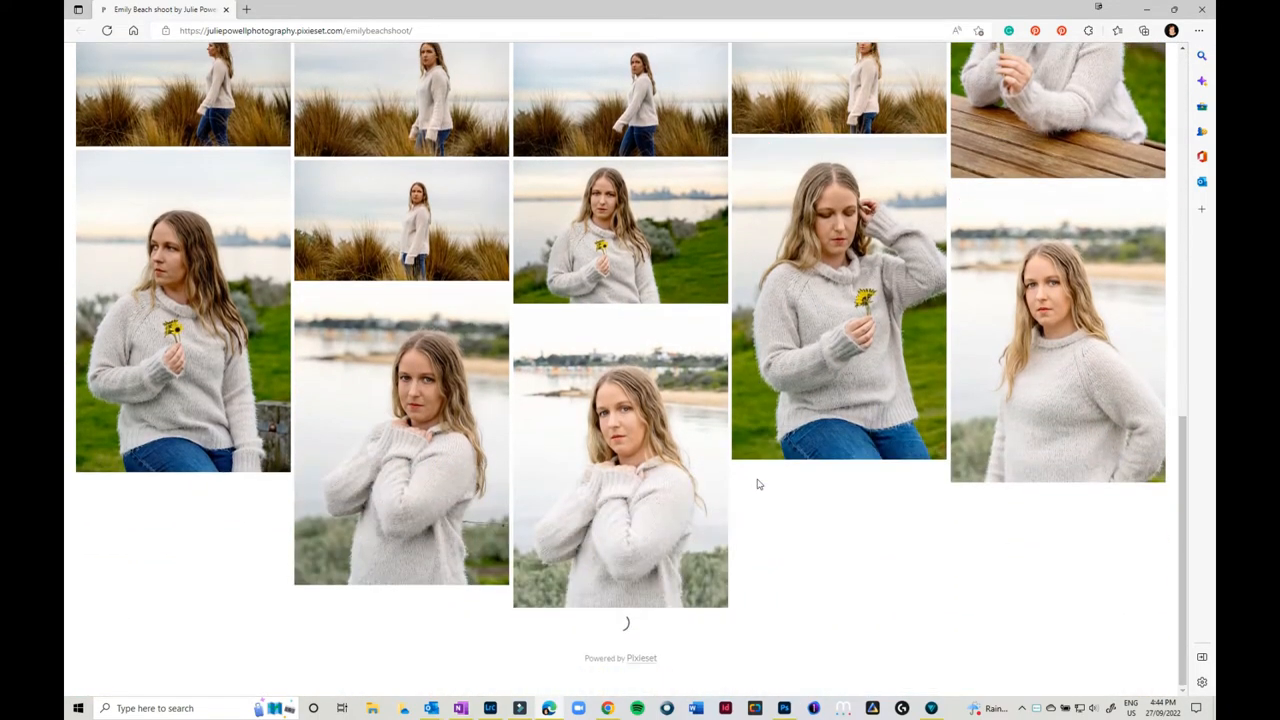
{"action": "scroll", "scroll_direction": "up", "scroll_amount": 3}
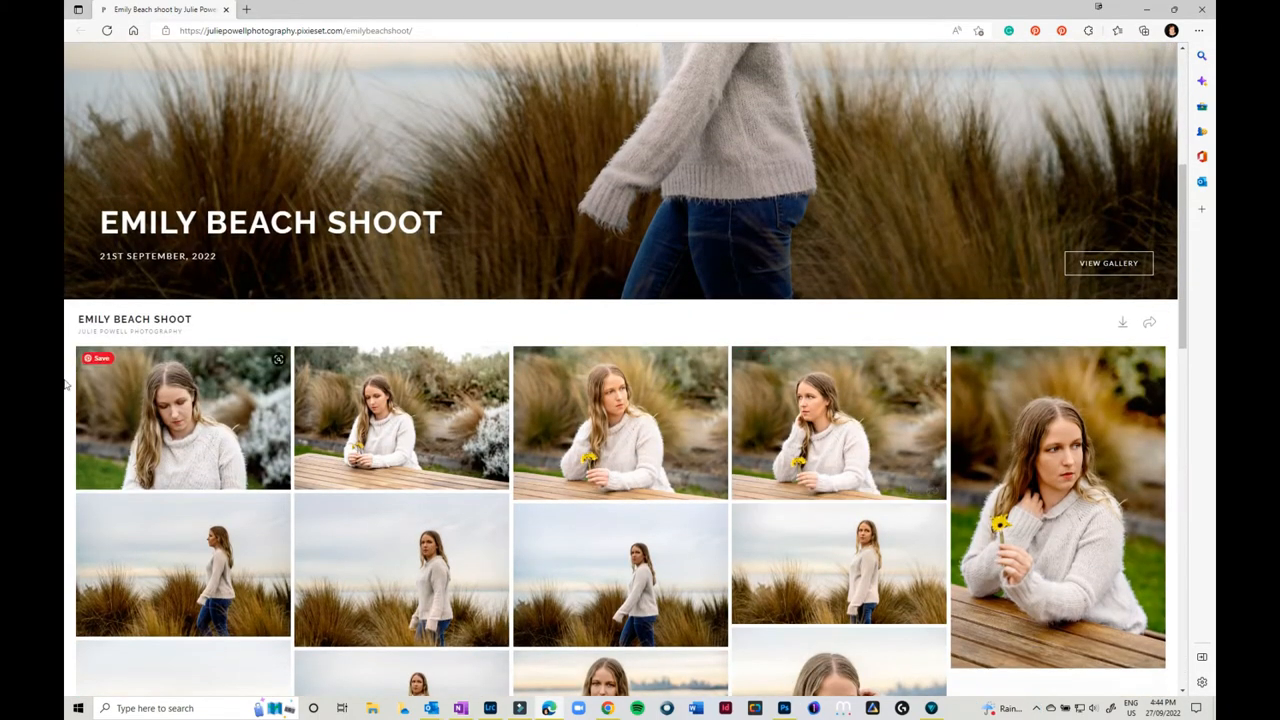
View the first Emily Beach Shoot photo at full size with its file name.
{"action": "left_click", "coordinate": [183, 418]}
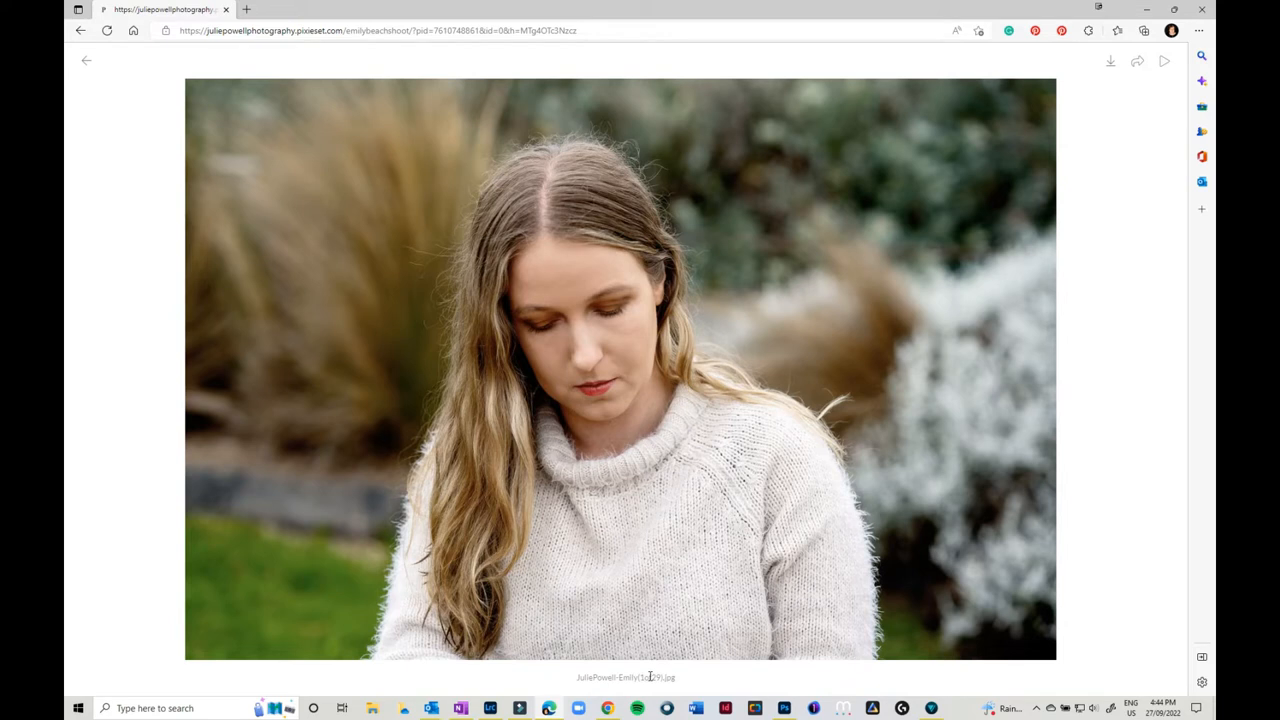
{"action": "mouse_move", "coordinate": [1165, 355]}
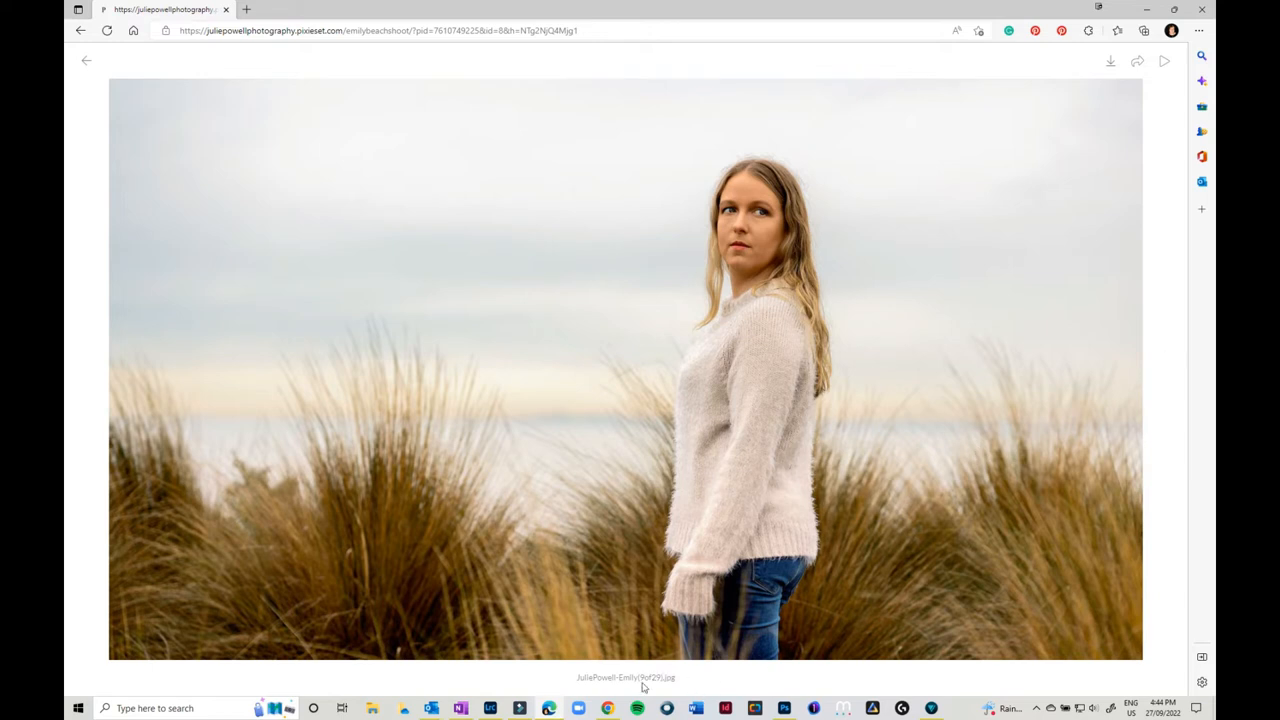
{"action": "mouse_move", "coordinate": [669, 680]}
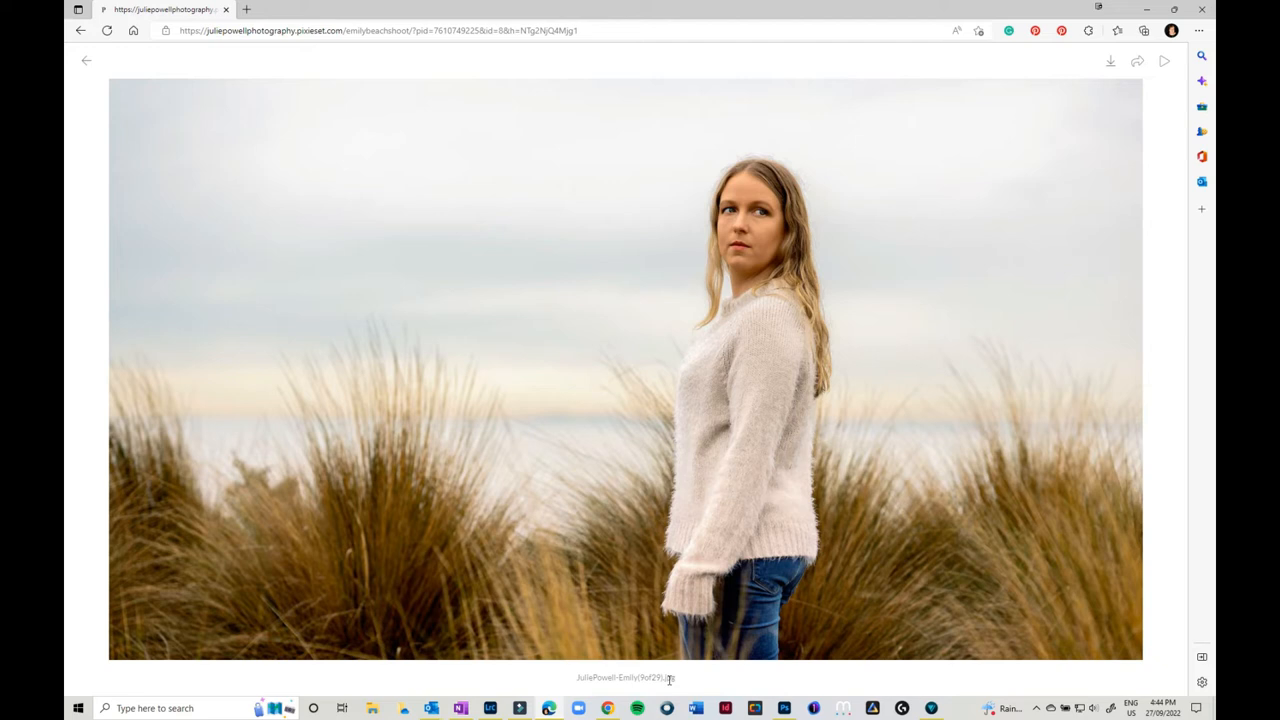
{"action": "mouse_move", "coordinate": [64, 105]}
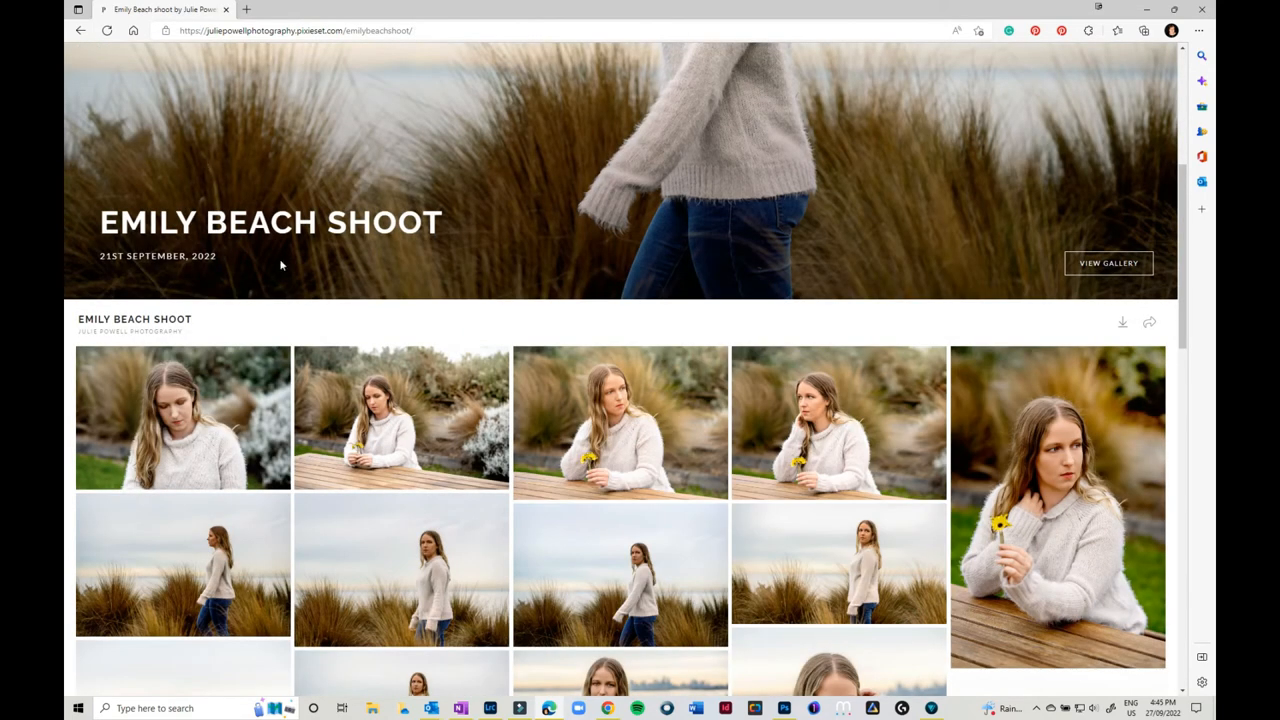
{"action": "mouse_move", "coordinate": [334, 327]}
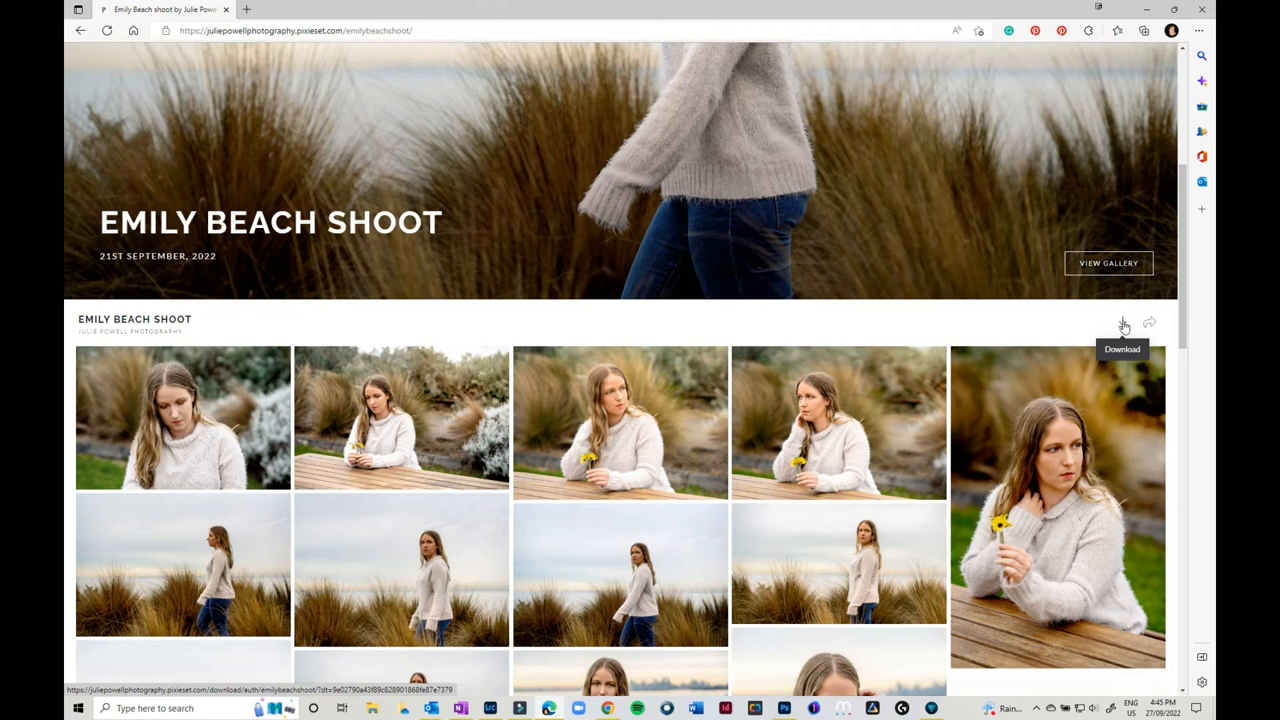
Start the full-gallery download and select the Your email field on the Download Photos page.
{"action": "left_click", "coordinate": [1122, 322]}
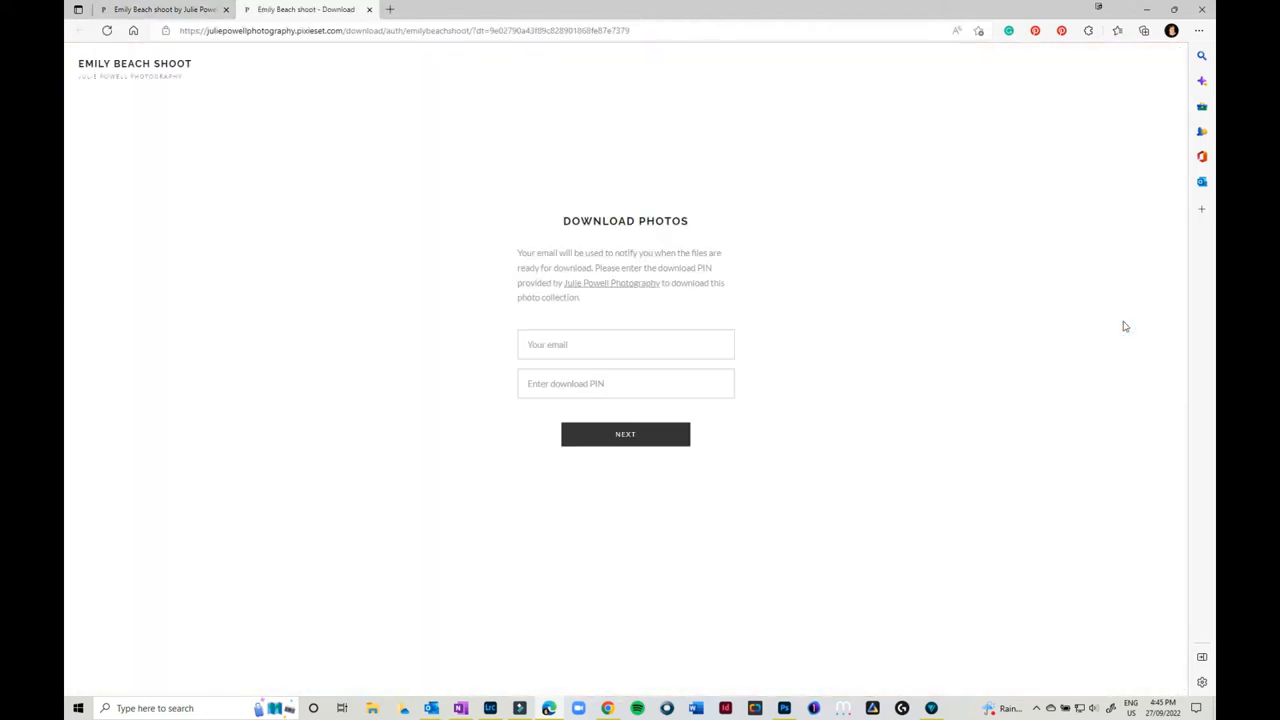
{"action": "left_click", "coordinate": [625, 344]}
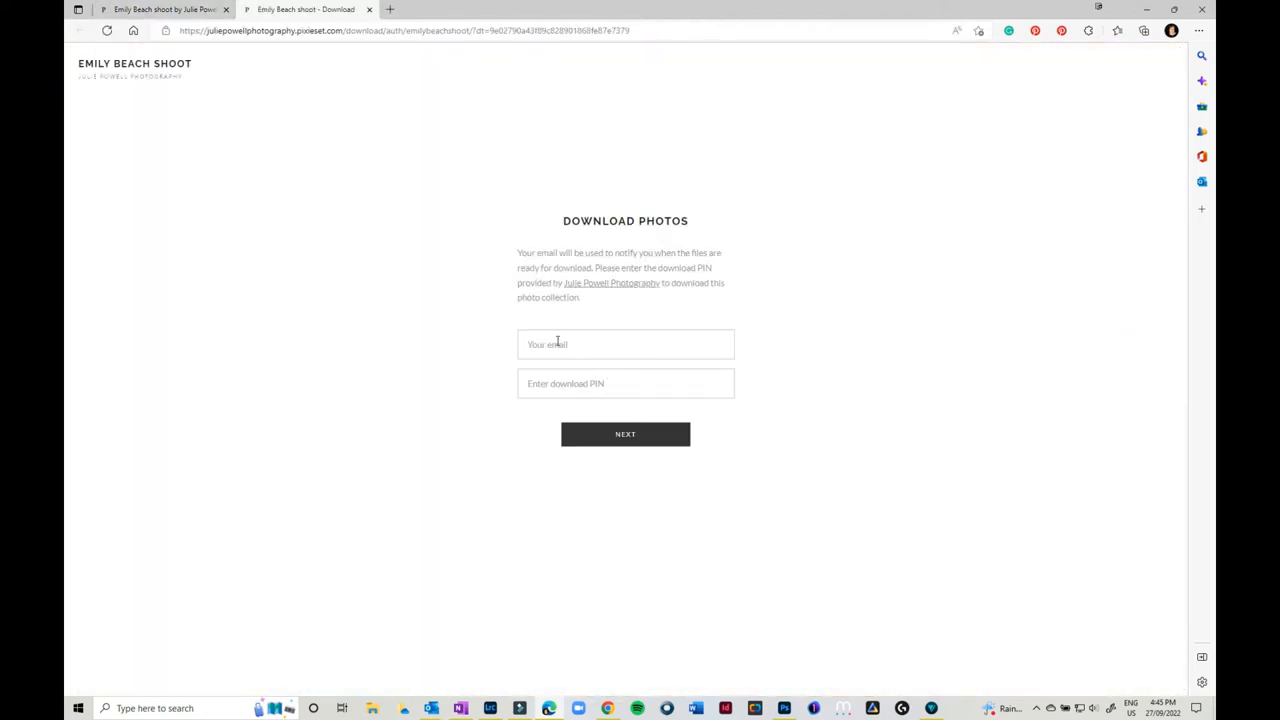